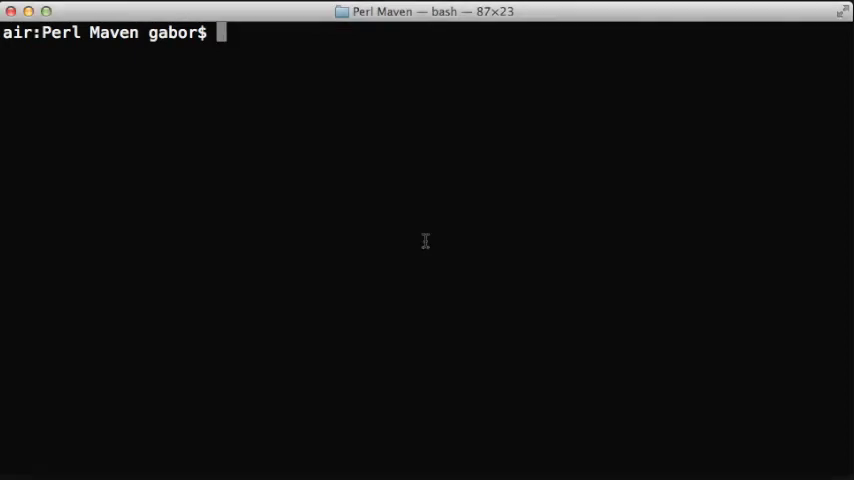
- Run perl test.t to see the failing output with the masking warning
{"action": "type", "text": "v"}
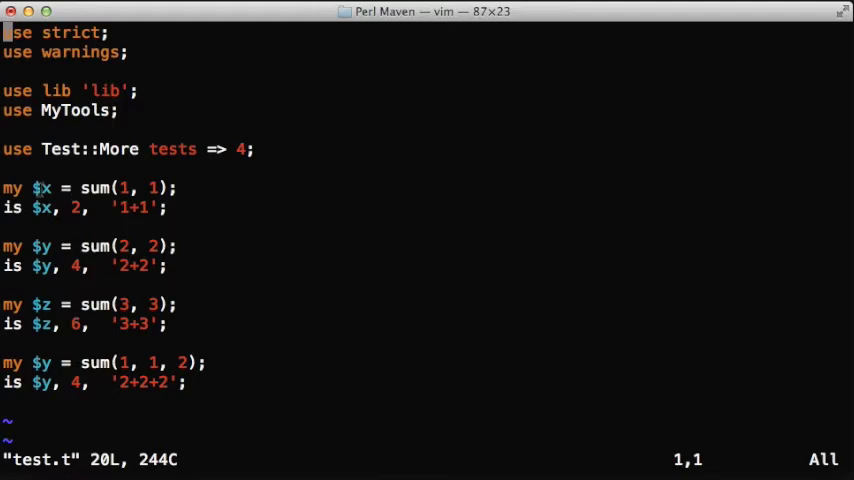
{"action": "mouse_move", "coordinate": [68, 330]}
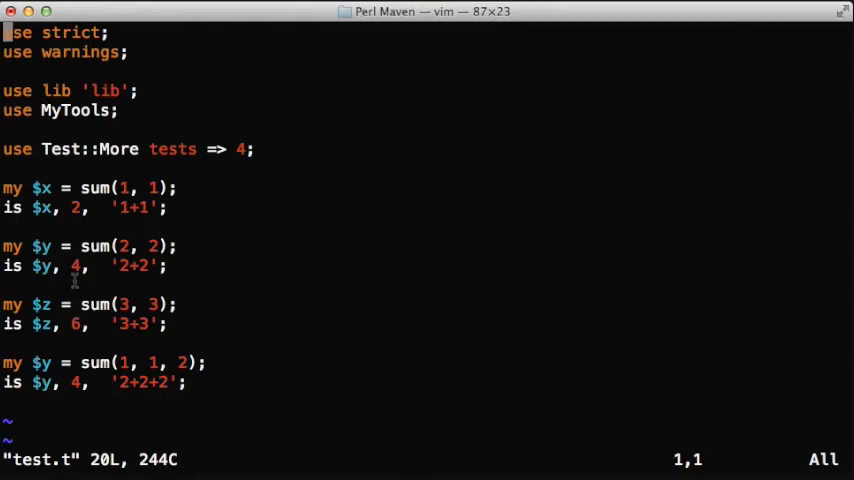
{"action": "mouse_move", "coordinate": [68, 188]}
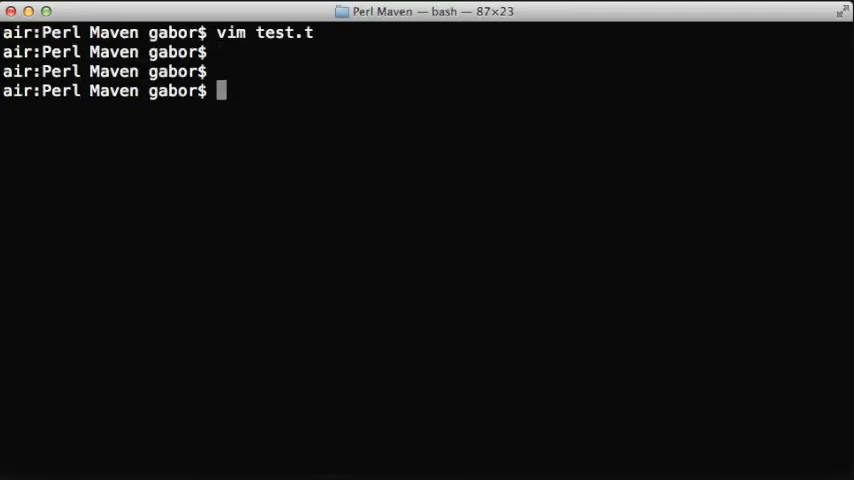
{"action": "type", "text": "perl test"}
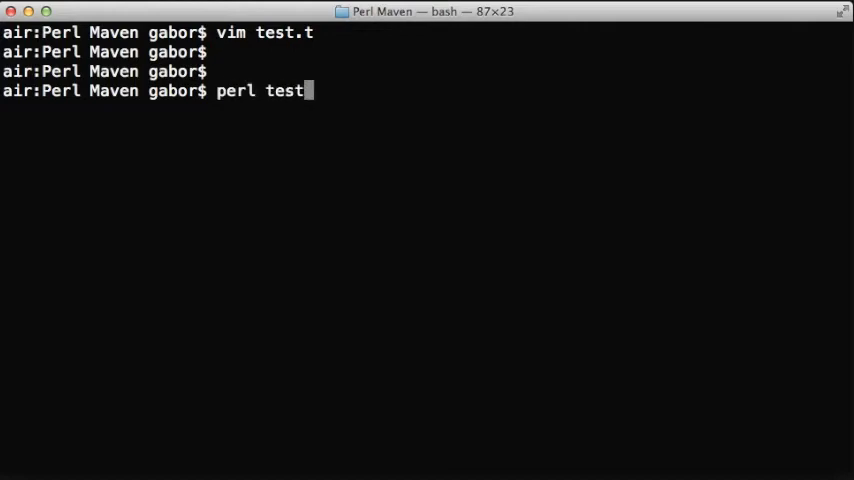
{"action": "key", "text": "Return"}
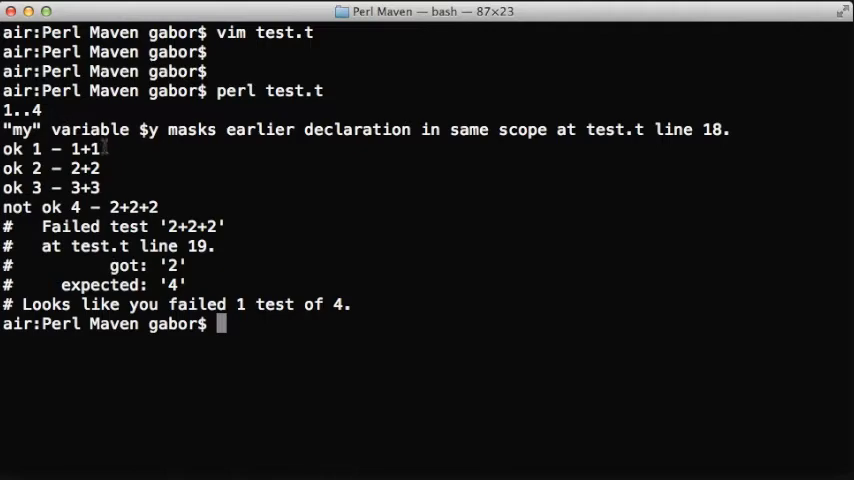
- Edit test.t in vim to remove the repeated my on $y and rerun the tests
{"action": "type", "text": "vim test.t"}
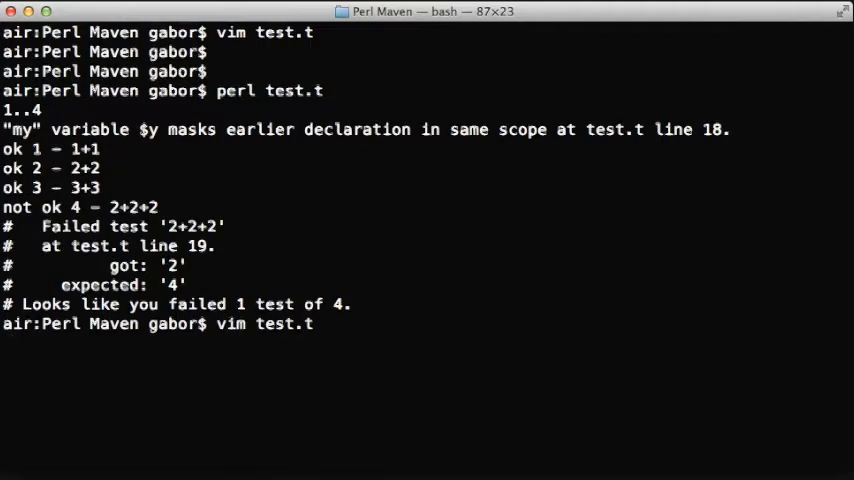
{"action": "key", "text": "Return"}
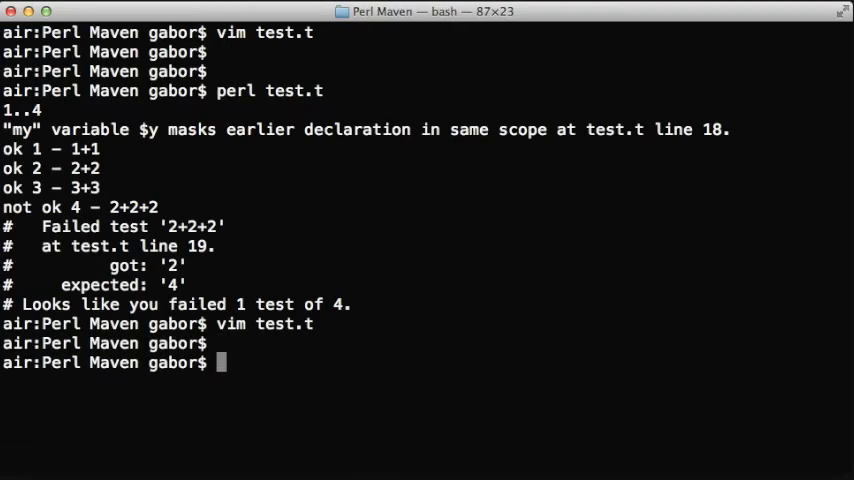
{"action": "type", "text": "vim test.t"}
{"action": "type", "text": "perl test.t"}
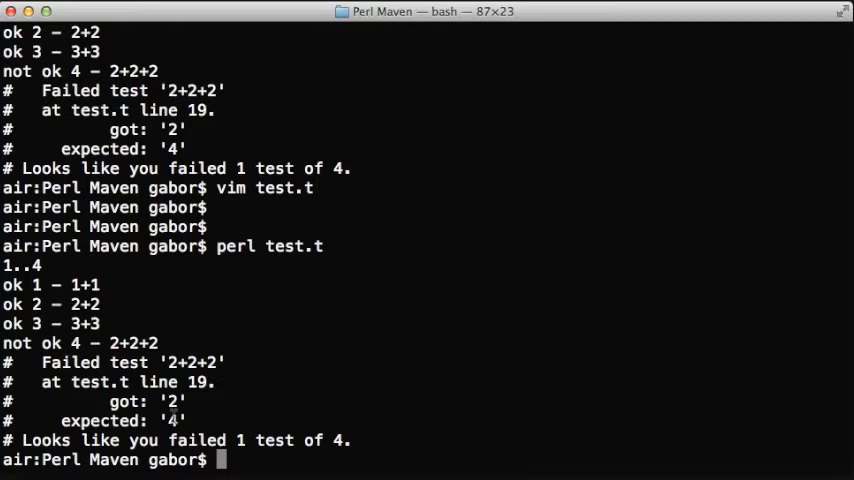
{"action": "type", "text": "vim test.t"}
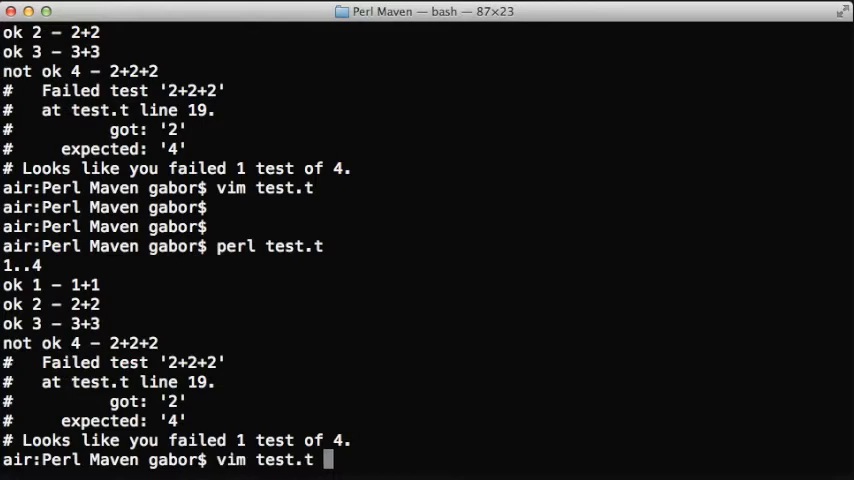
- Review test.t in vim, confirm 1..4 all ok, and reopen the file for restructuring
{"action": "key", "text": "Return"}
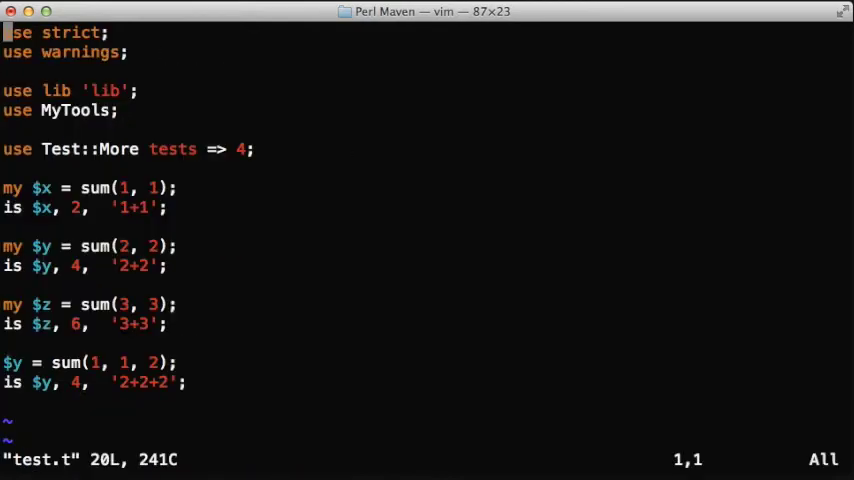
{"action": "key", "text": "j"}
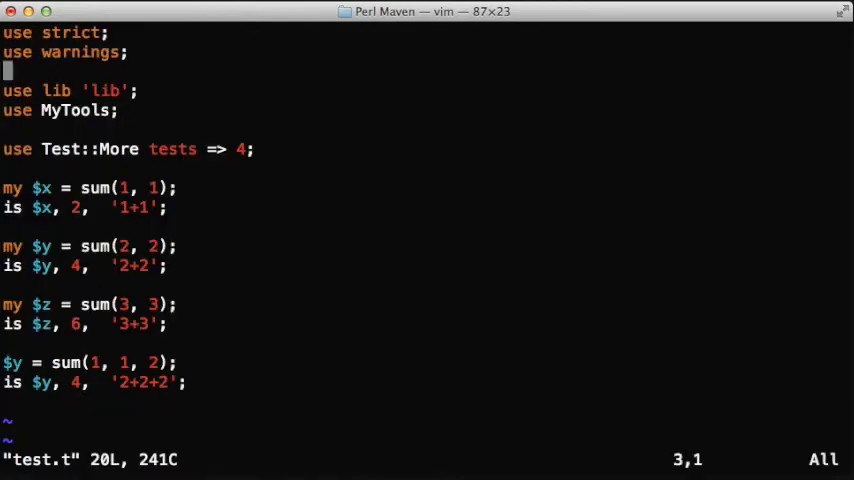
{"action": "key", "text": "G"}
{"action": "type", "text": "perl test.t"}
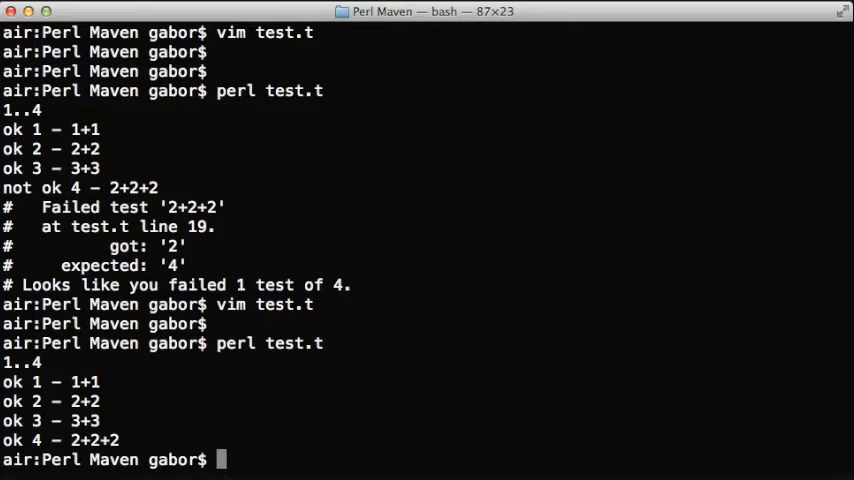
{"action": "type", "text": "vim test.t"}
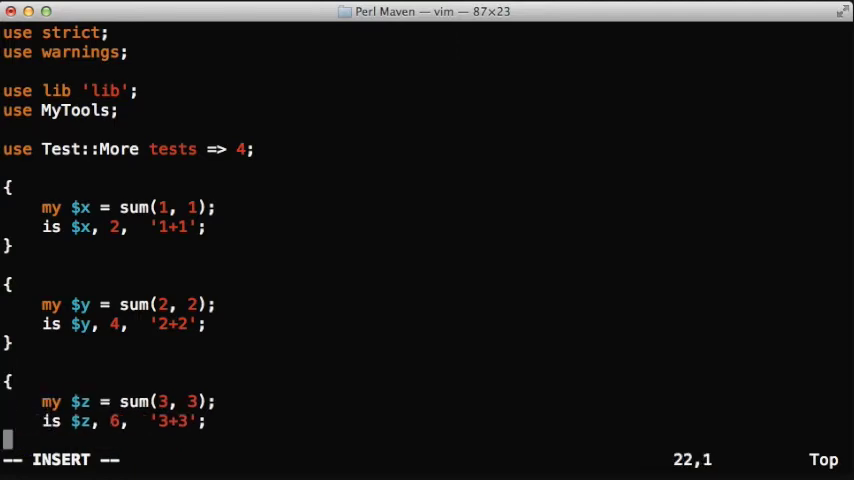
- Finish inserting brace blocks around each test pair and run test.t, which aborts on $y
{"action": "key", "text": "Return"}
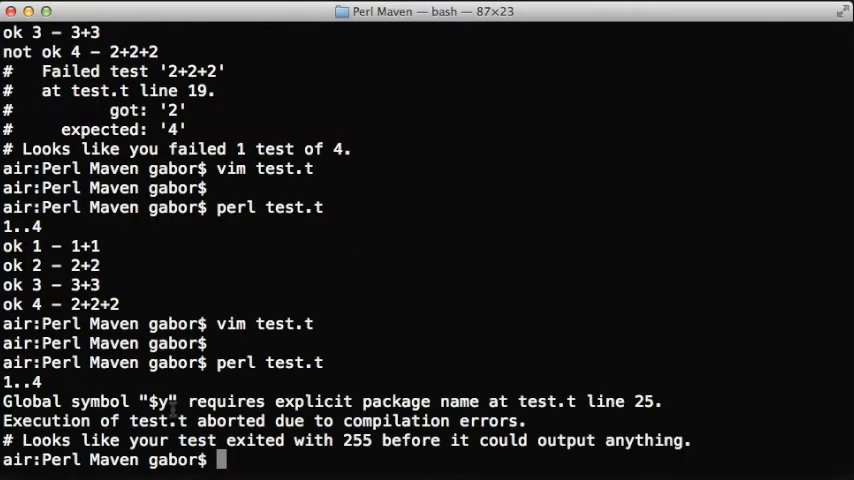
- Rerun perl test.t after fixing declarations; tests 1–3 pass and '2+2+2' fails
{"action": "type", "text": "perl test.t"}
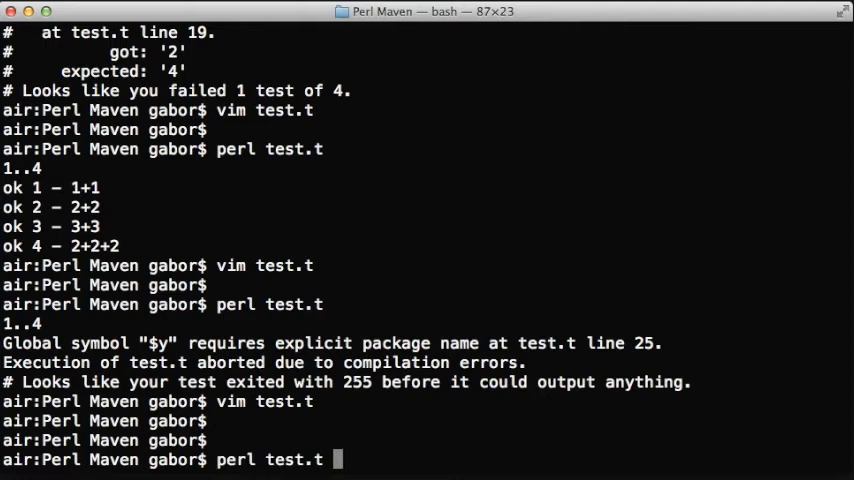
{"action": "key", "text": "Return"}
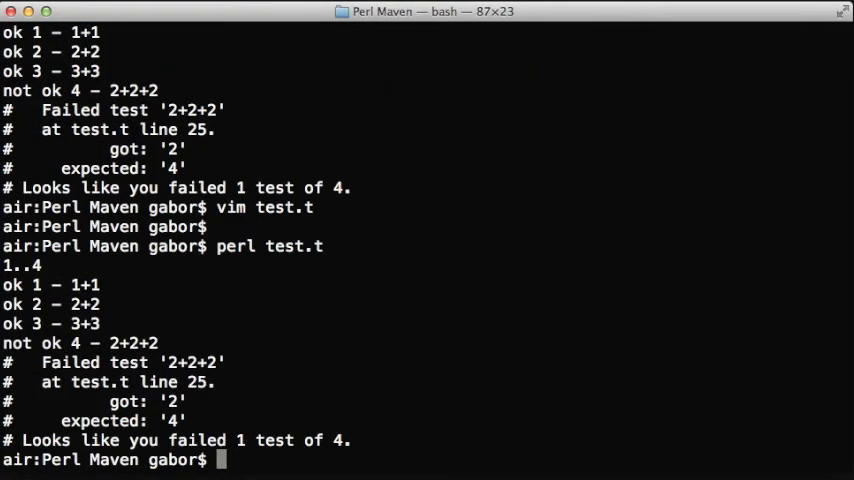
- Reopen test.t and scroll through the blocks, each declaring its own my $x
{"action": "type", "text": "perl test.t"}
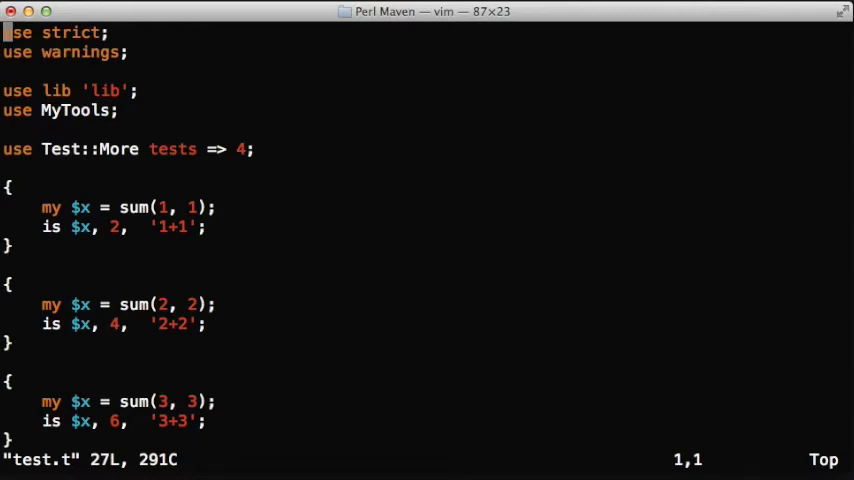
{"action": "scroll", "scroll_direction": "down", "scroll_amount": 3}
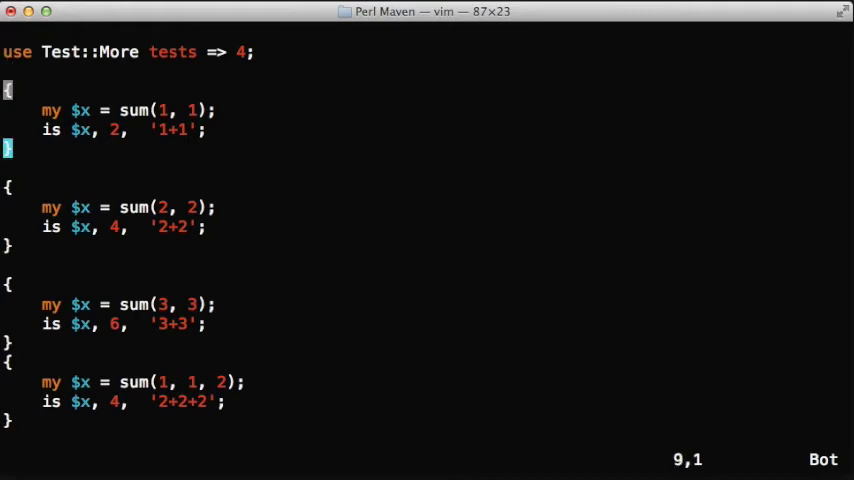
- Write 'subtest one => sub {' before the first block and close it with '};'
{"action": "type", "text": "subte"}
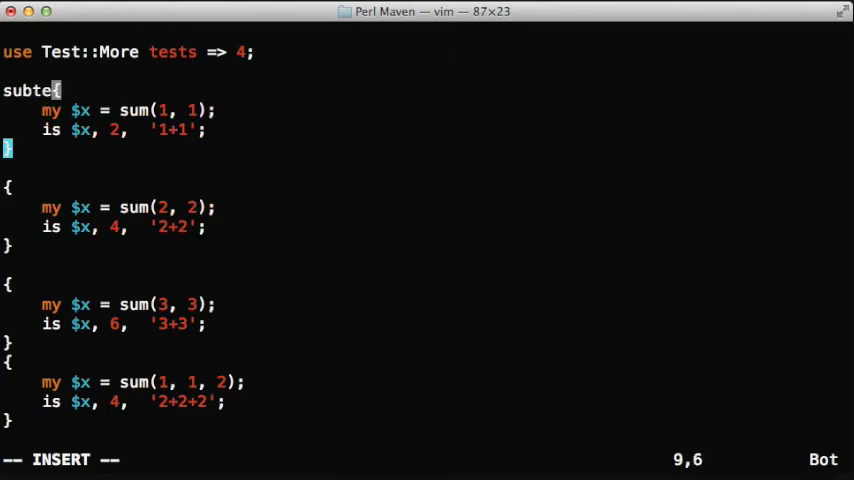
{"action": "type", "text": "st"}
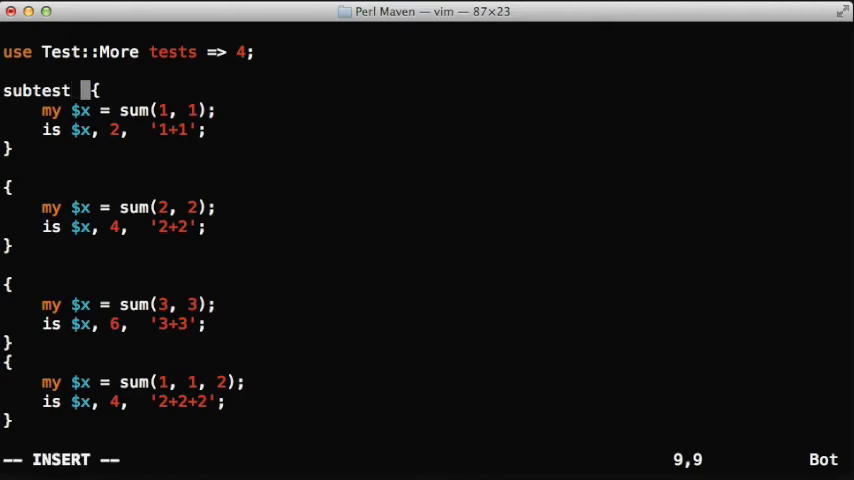
{"action": "type", "text": "one"}
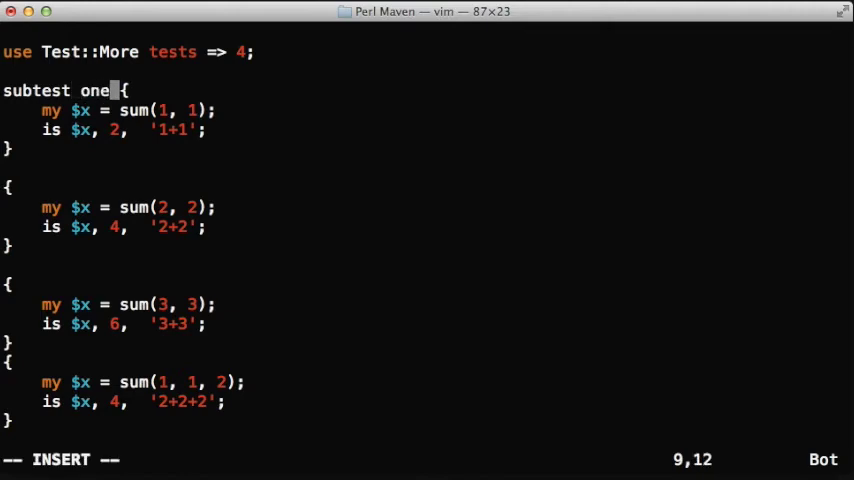
{"action": "type", "text": "=> sub"}
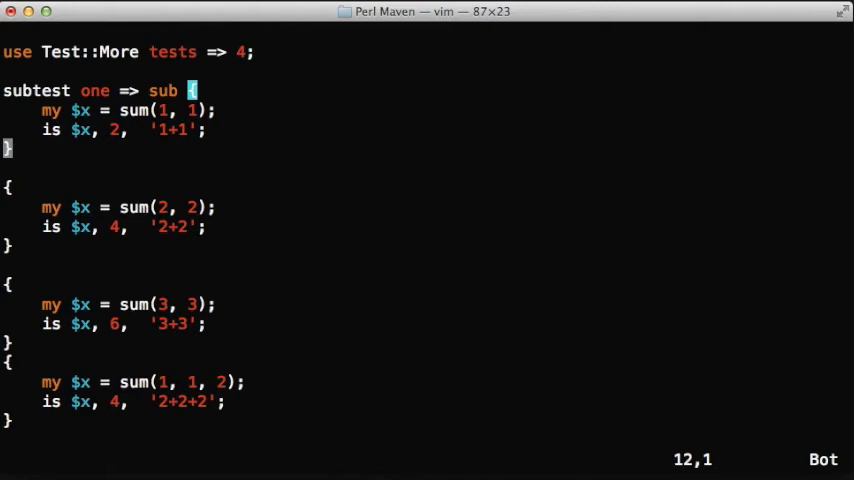
{"action": "type", "text": ";"}
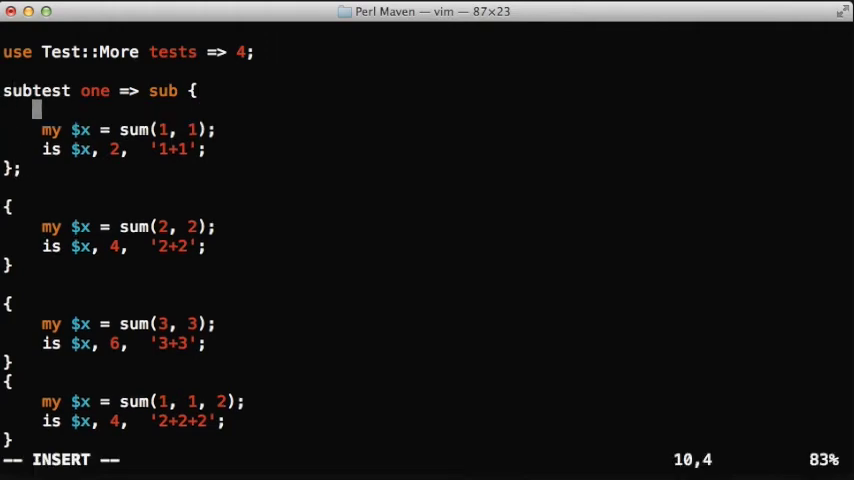
- Add 'plan tests => 1;' as the first line inside subtest one
{"action": "type", "text": "plan"}
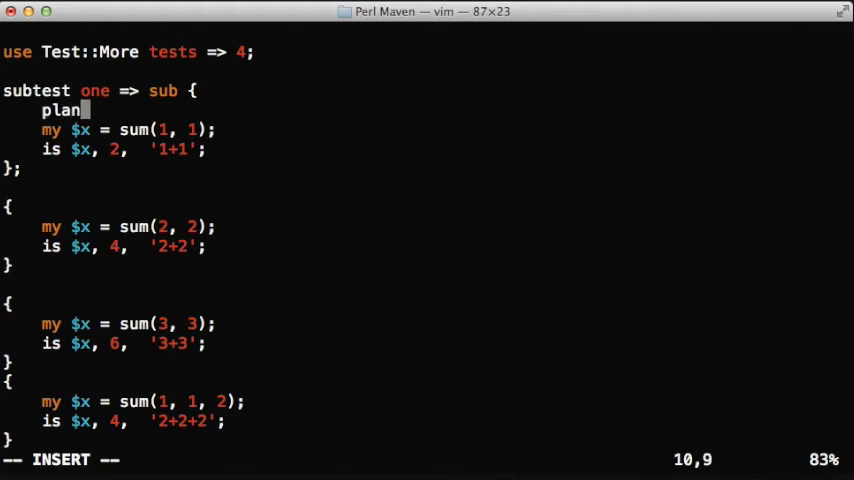
{"action": "type", "text": "tests => 1;"}
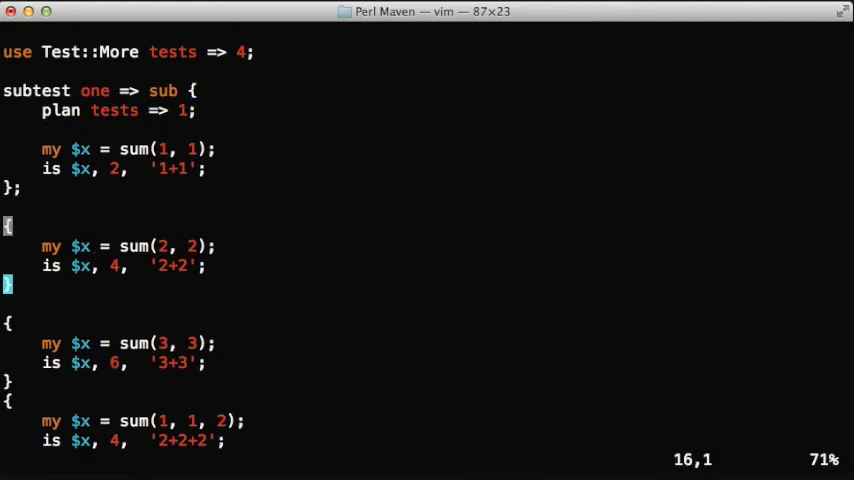
- Wrap the second block as 'subtest two => sub { ... };' with 'plan tests => 1;' and save
{"action": "type", "text": "subtes"}
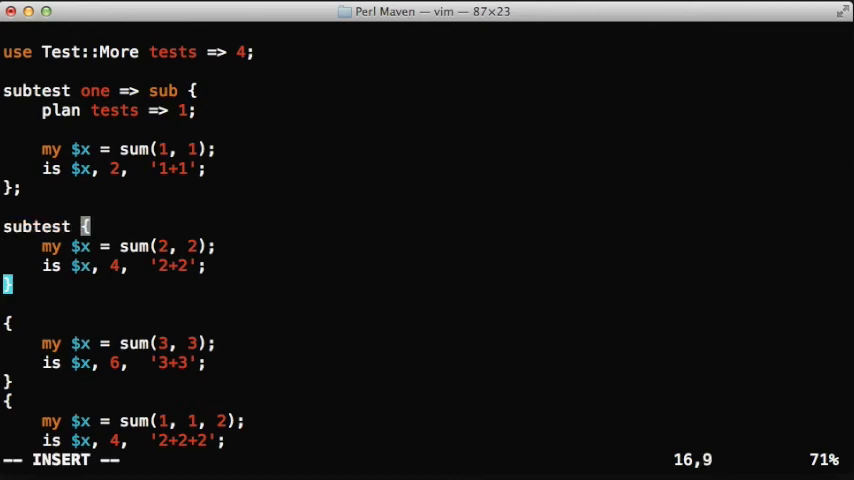
{"action": "type", "text": "two => sub"}
{"action": "left_click", "coordinate": [10, 284]}
{"action": "type", "text": ";"}
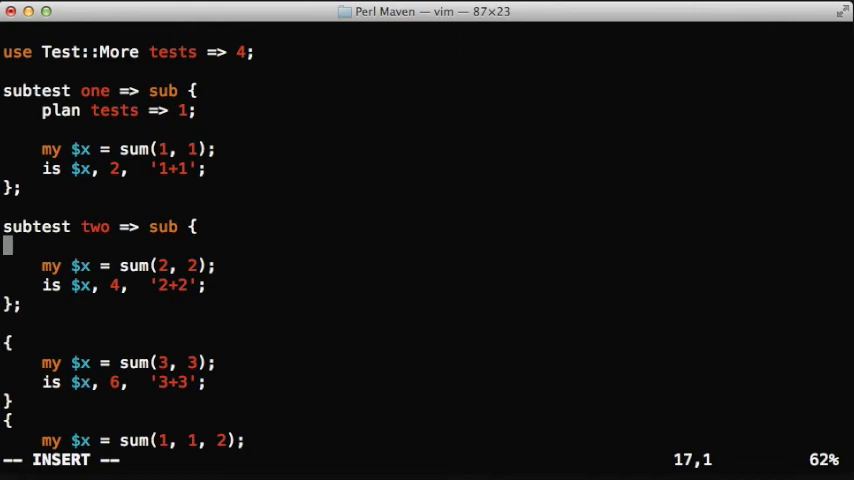
{"action": "type", "text": "plan tests"}
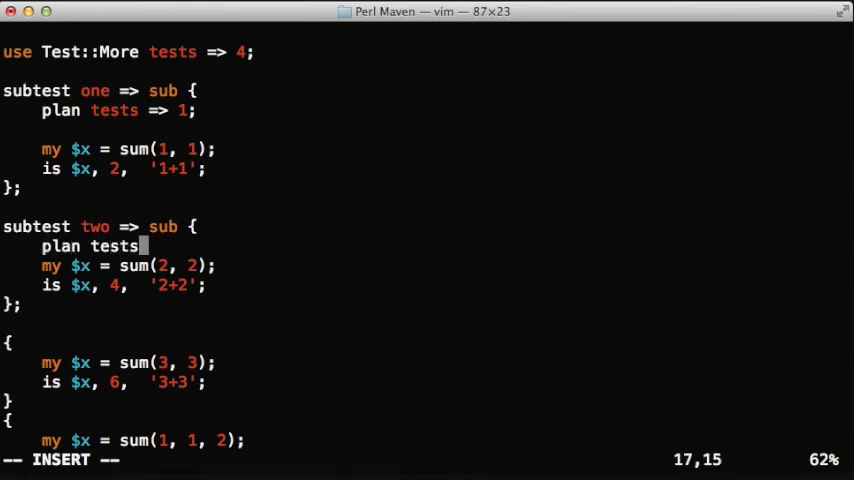
{"action": "type", "text": "=> 1;"}
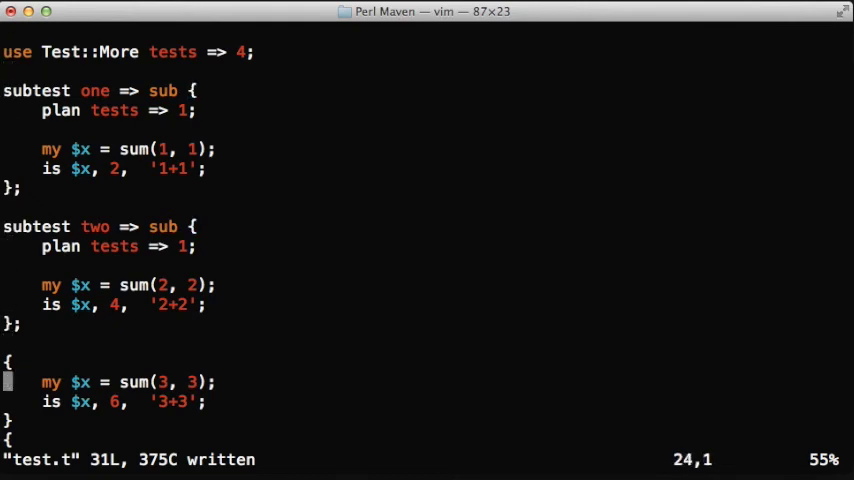
{"action": "key", "text": "Up"}
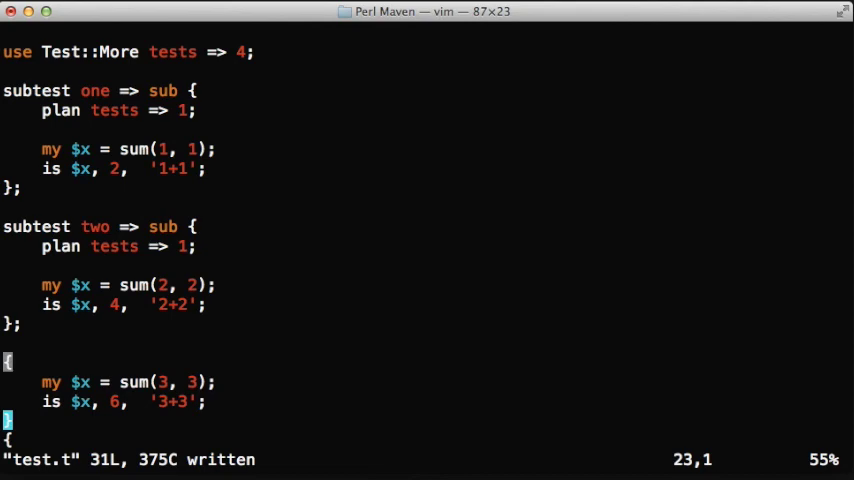
{"action": "key", "text": "Up"}
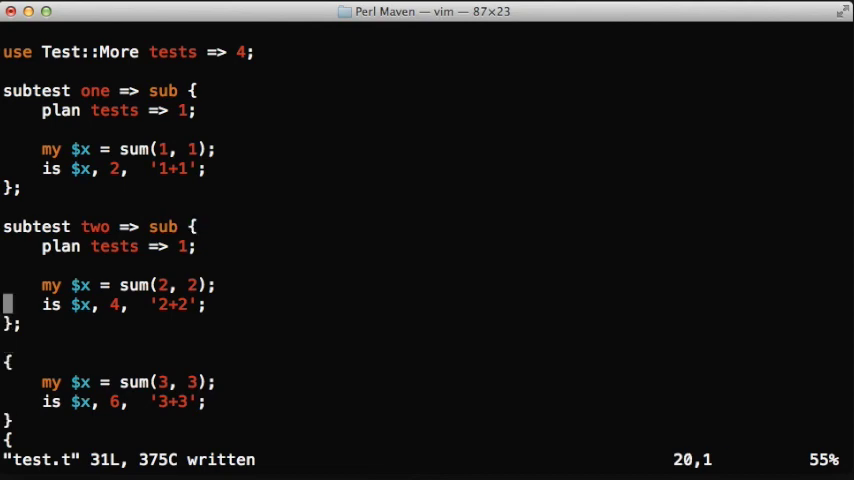
{"action": "key", "text": "j"}
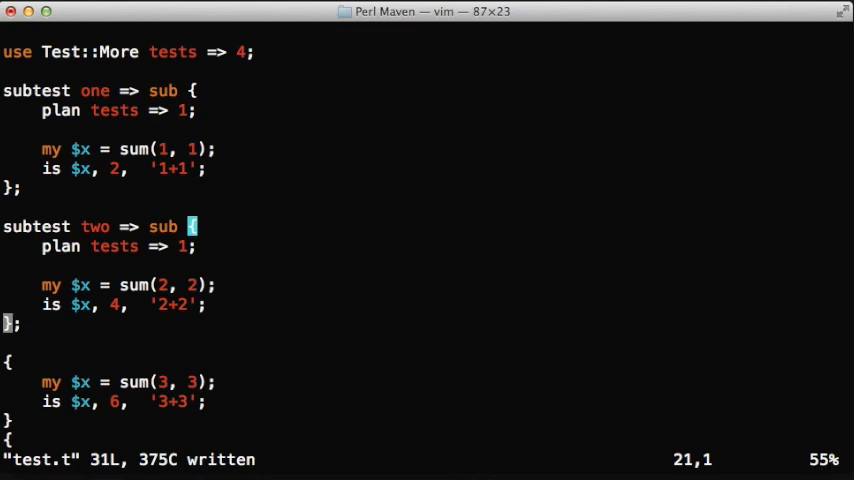
{"action": "mouse_move", "coordinate": [404, 92]}
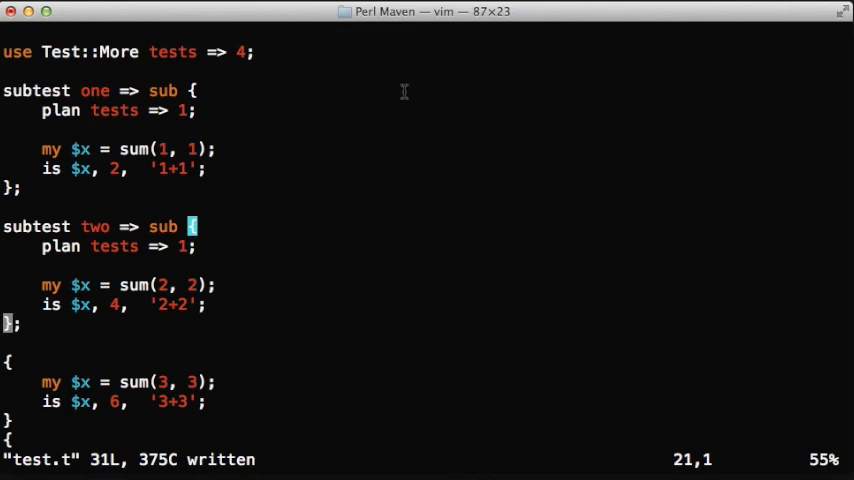
{"action": "mouse_move", "coordinate": [504, 44]}
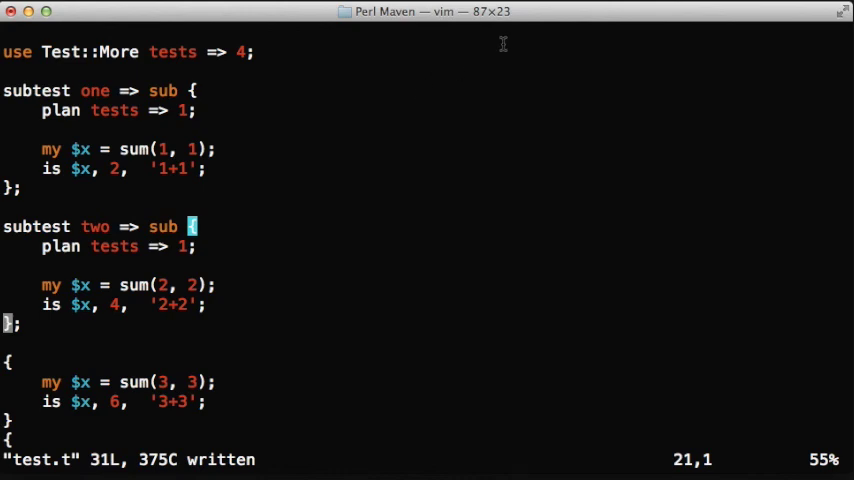